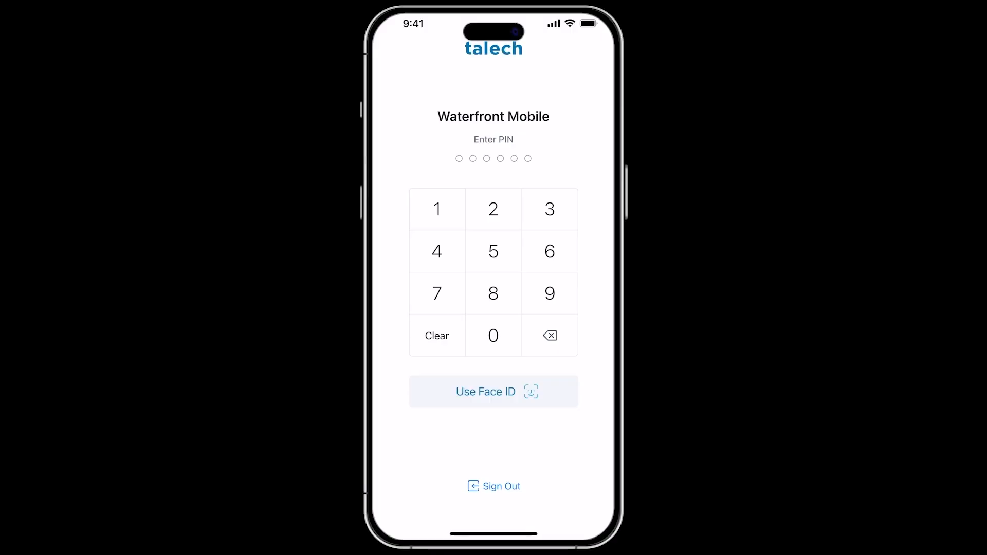
Step: Enter the PIN to unlock Waterfront Mobile and reach the home dashboard
{"action": "left_click", "coordinate": [493, 391]}
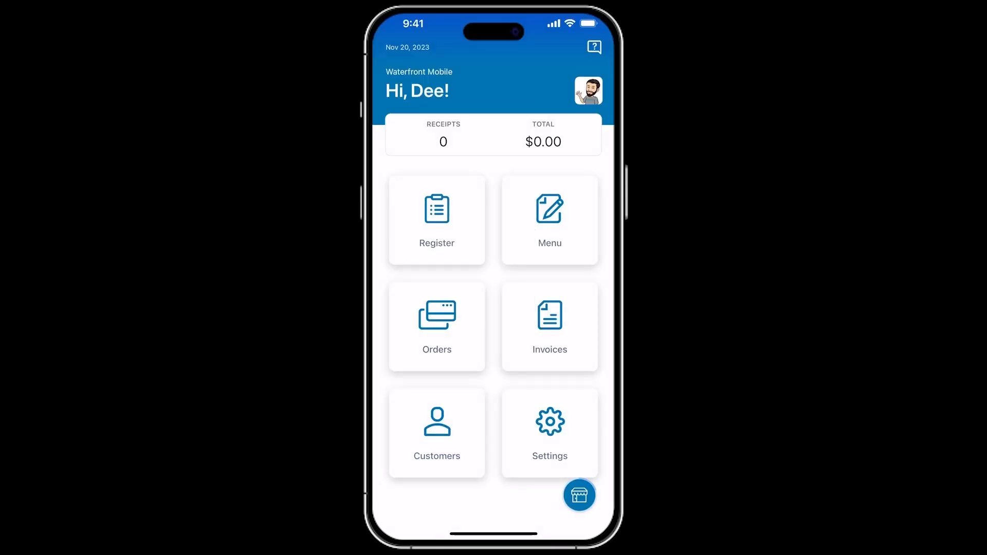
Step: Open the register, add one Water ($1.61), and browse the item categories
{"action": "left_click", "coordinate": [437, 219]}
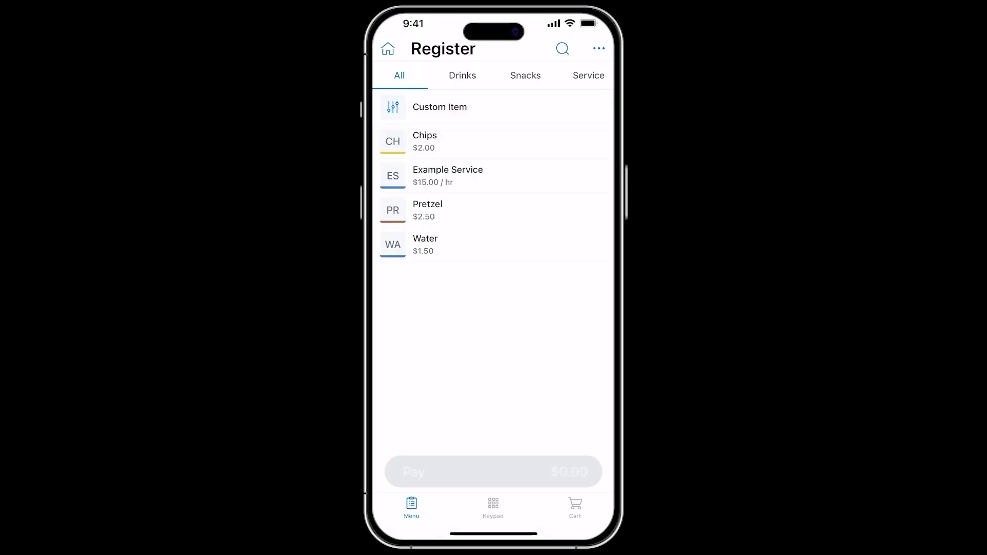
{"action": "left_click", "coordinate": [425, 244]}
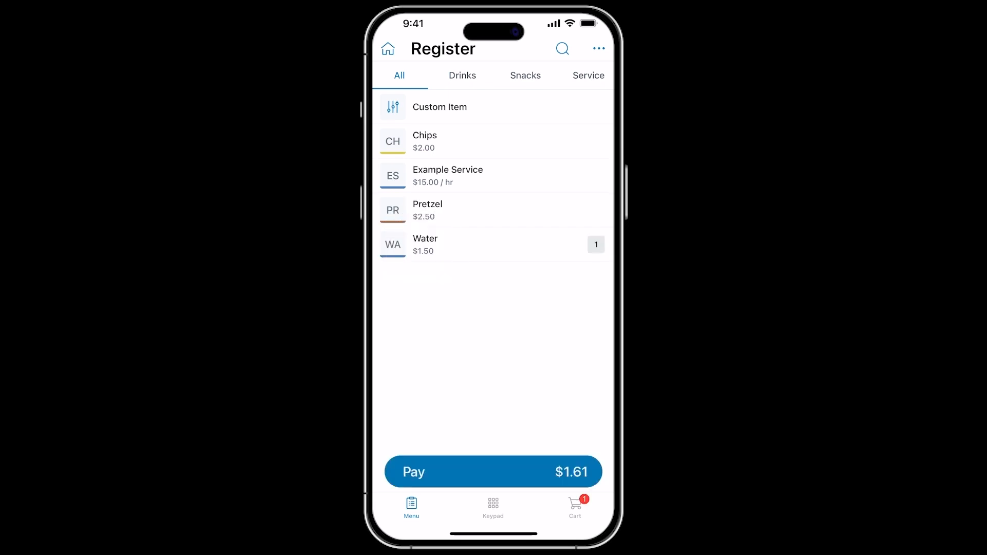
{"action": "left_click", "coordinate": [462, 75]}
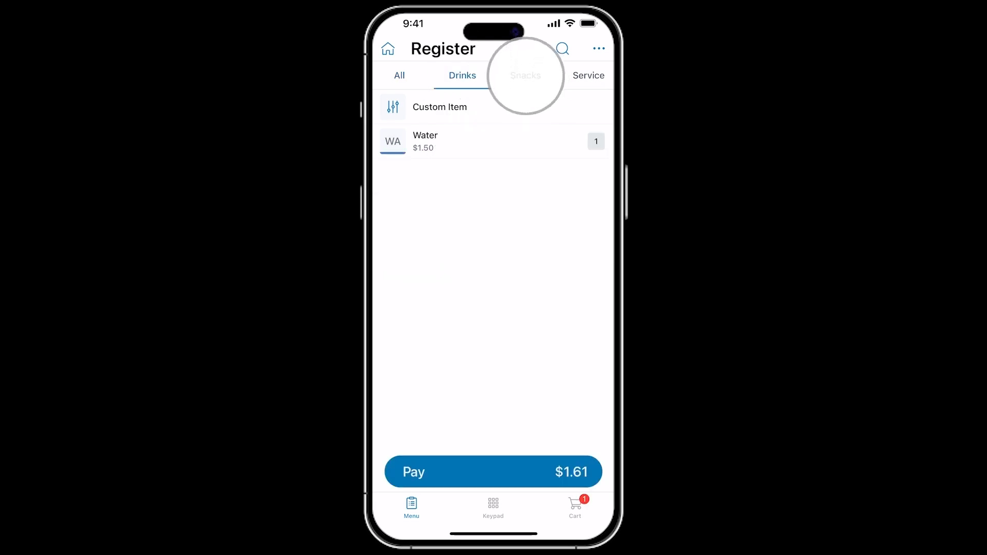
{"action": "left_click", "coordinate": [399, 75]}
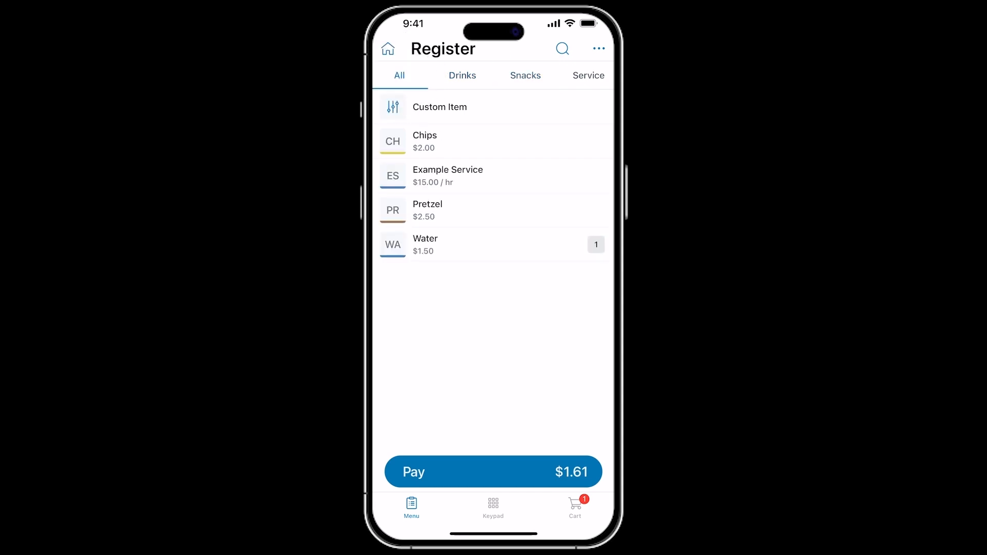
Step: Add Example Service with a 1 hour 30 minute duration, totaling $24.11
{"action": "left_click", "coordinate": [448, 176]}
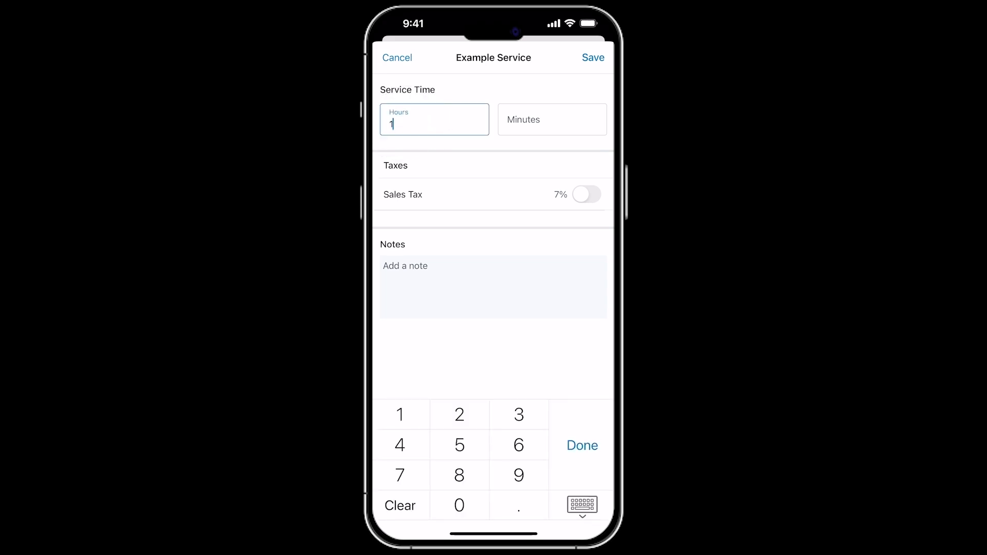
{"action": "type", "text": "30"}
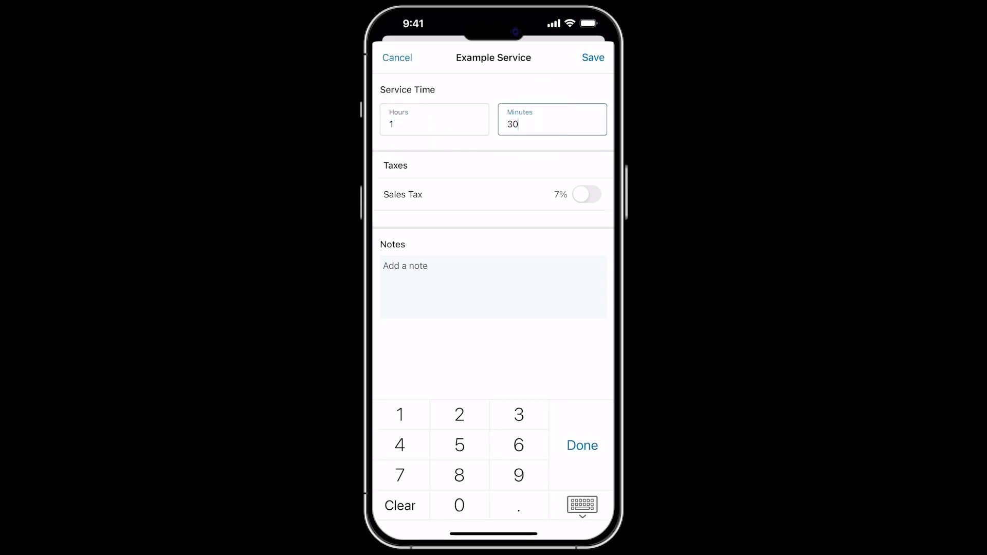
{"action": "left_click", "coordinate": [592, 57]}
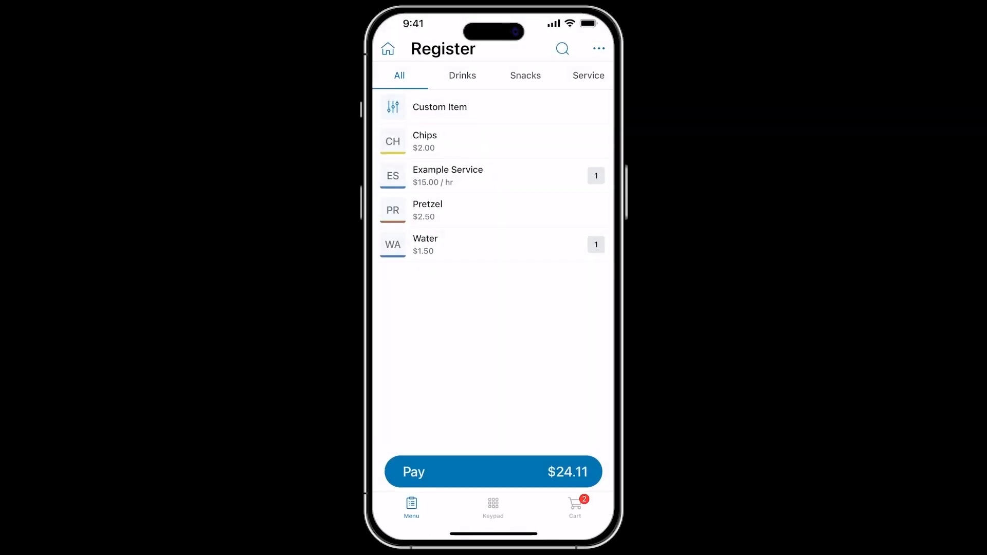
Step: Add a $1.00 custom keypad amount, bringing the total to $25.11
{"action": "left_click", "coordinate": [493, 508]}
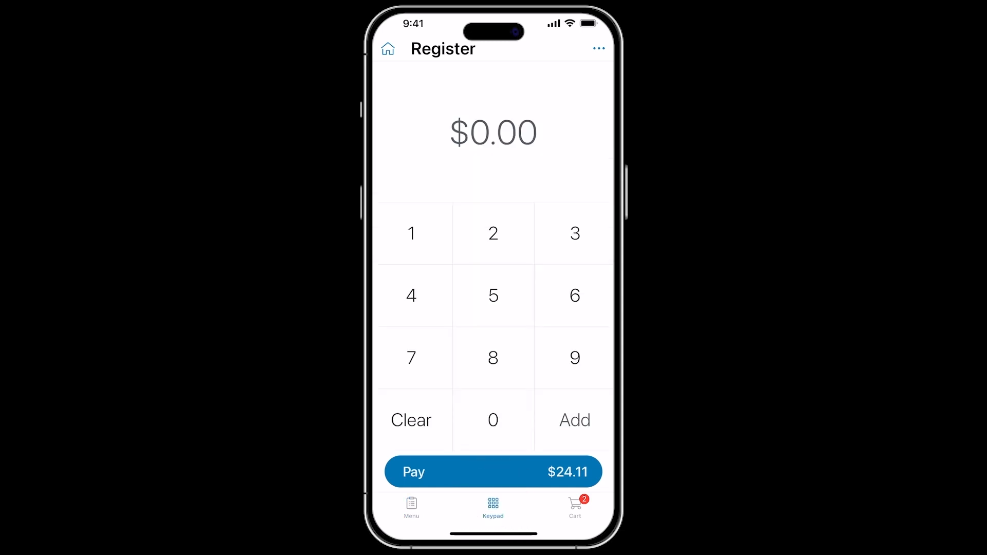
{"action": "left_click", "coordinate": [411, 233]}
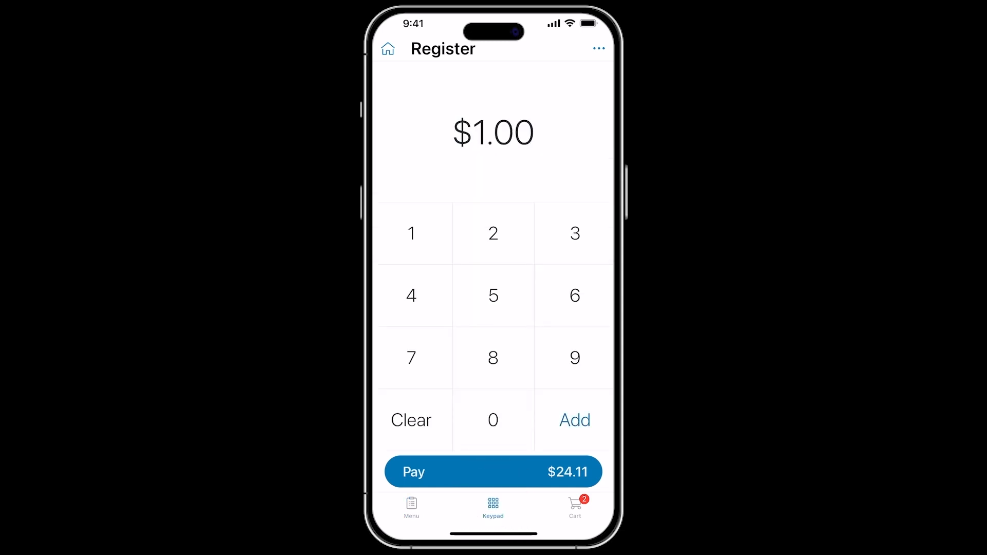
{"action": "left_click", "coordinate": [573, 420]}
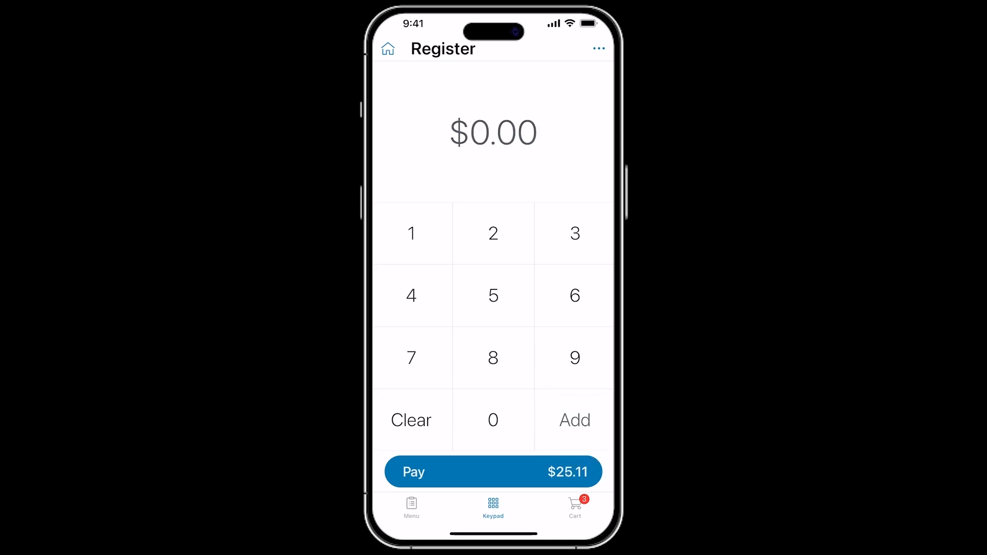
{"action": "left_click", "coordinate": [574, 505]}
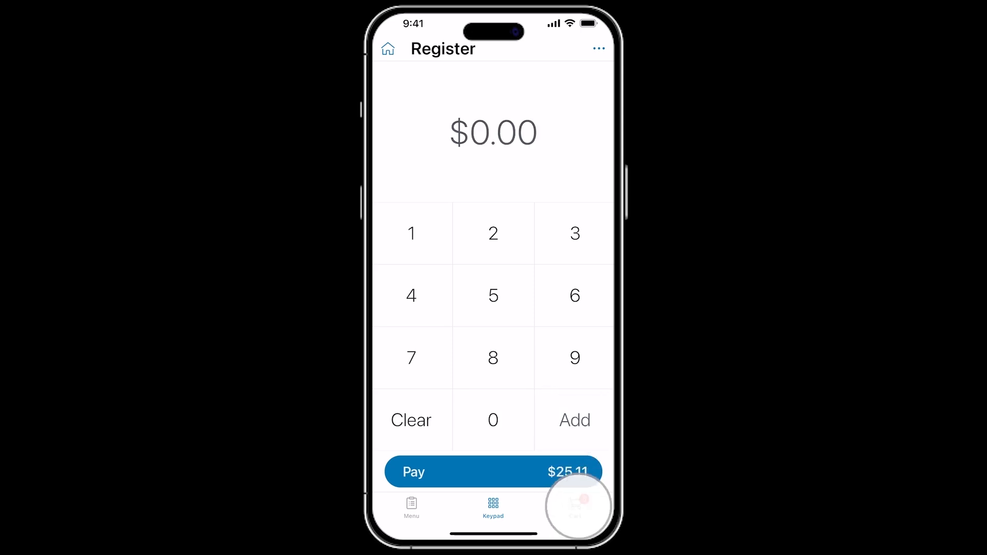
Step: Set the Water quantity to 3 and drop the $1.00 custom item
{"action": "left_click", "coordinate": [574, 507]}
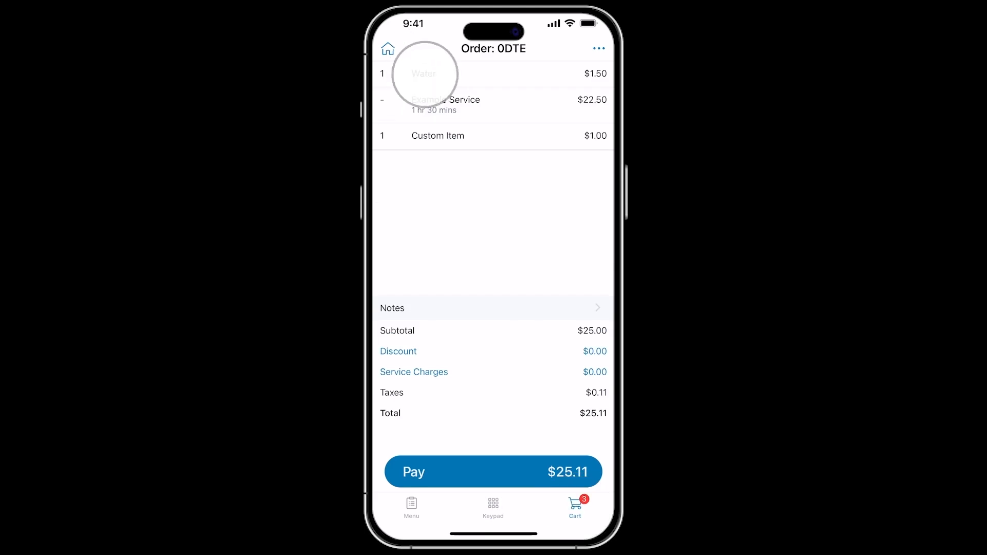
{"action": "left_click", "coordinate": [424, 74]}
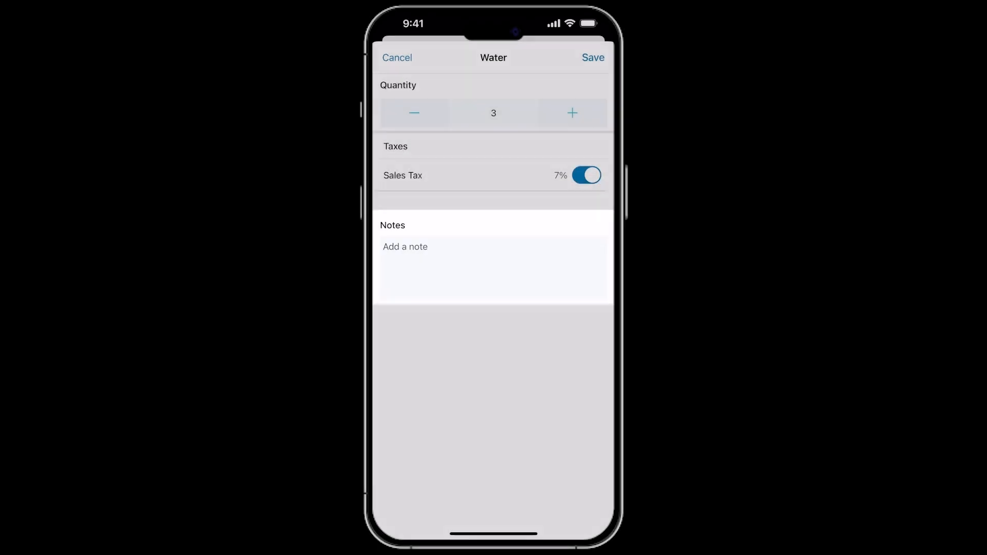
{"action": "left_click", "coordinate": [592, 57]}
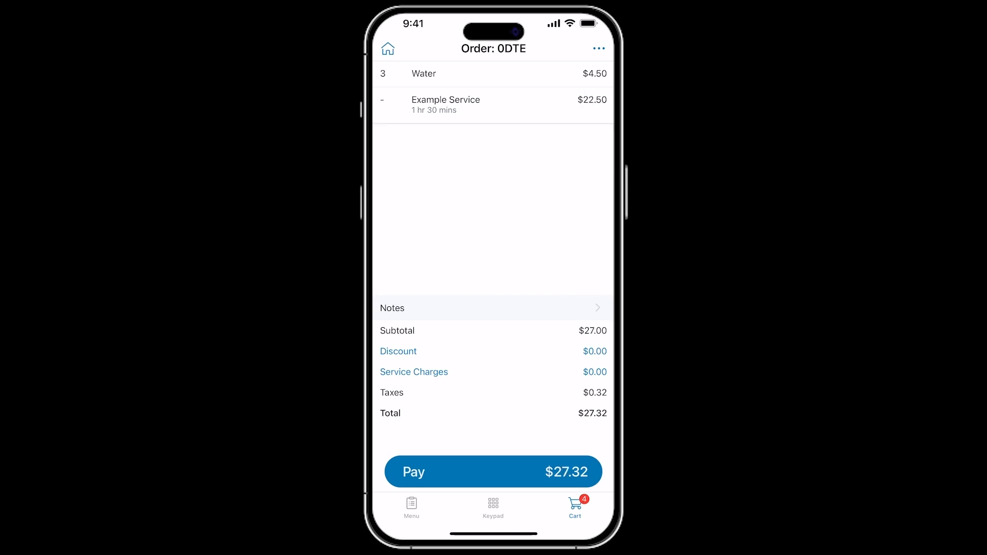
Step: Create a new Example Customer with name and email, and attach it to the order
{"action": "left_click", "coordinate": [598, 48]}
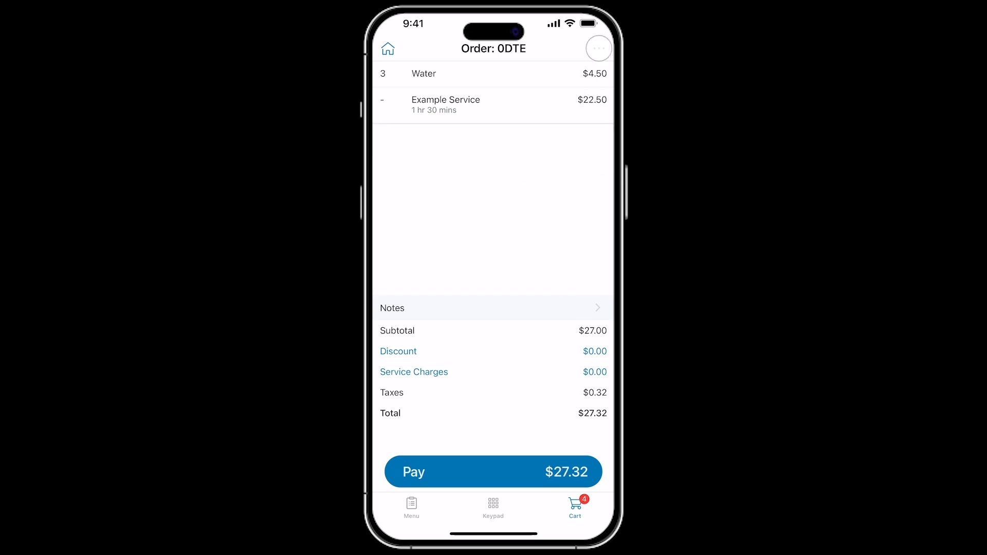
{"action": "left_click", "coordinate": [597, 48]}
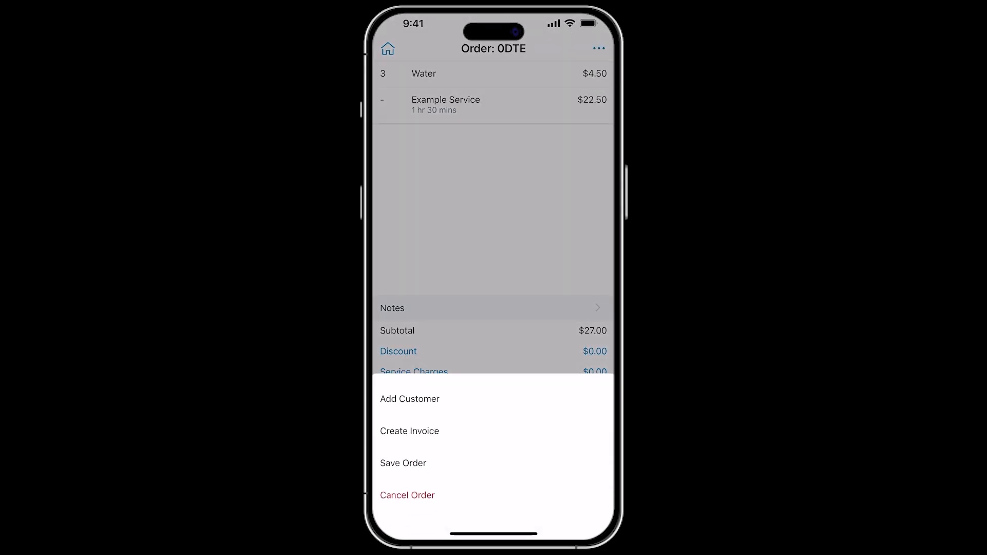
{"action": "left_click", "coordinate": [409, 399]}
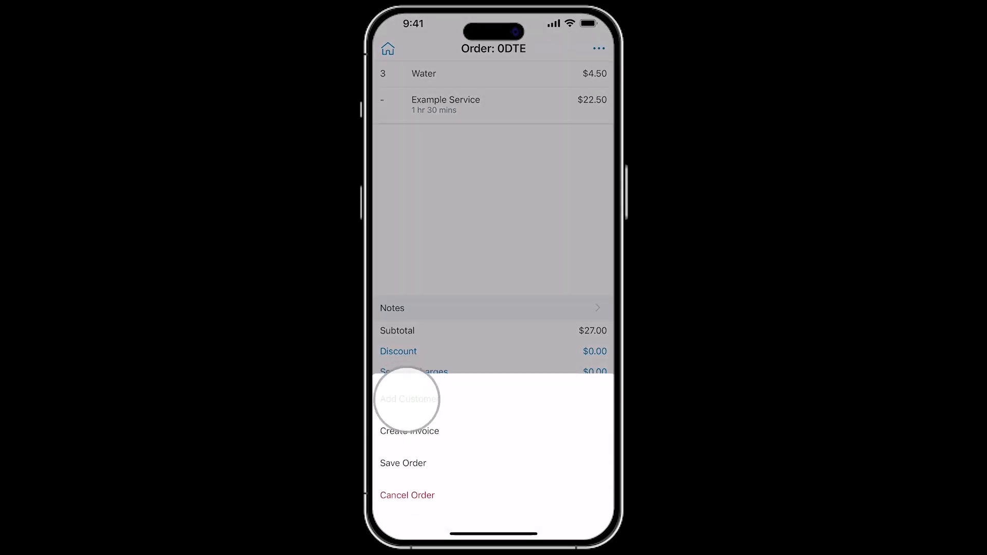
{"action": "left_click", "coordinate": [407, 398]}
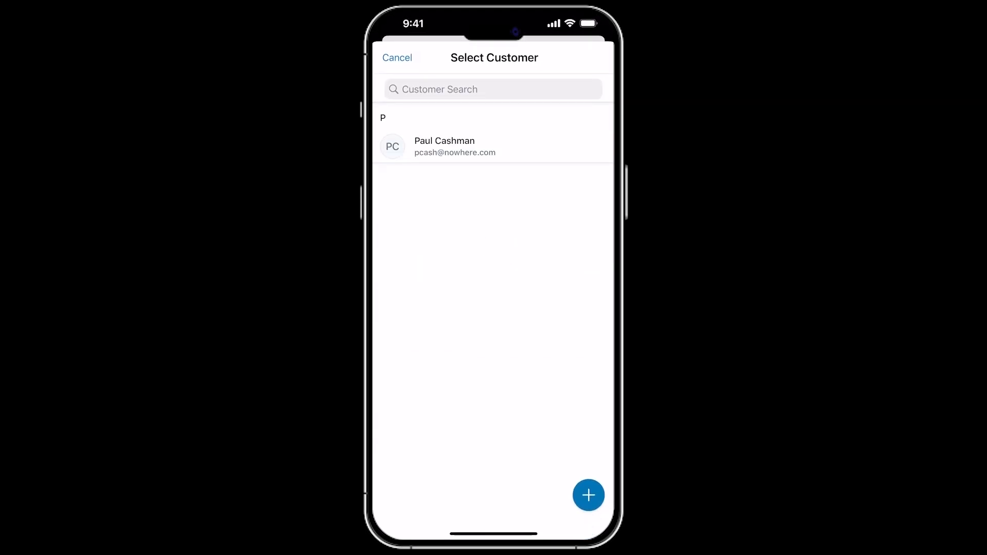
{"action": "left_click", "coordinate": [588, 494]}
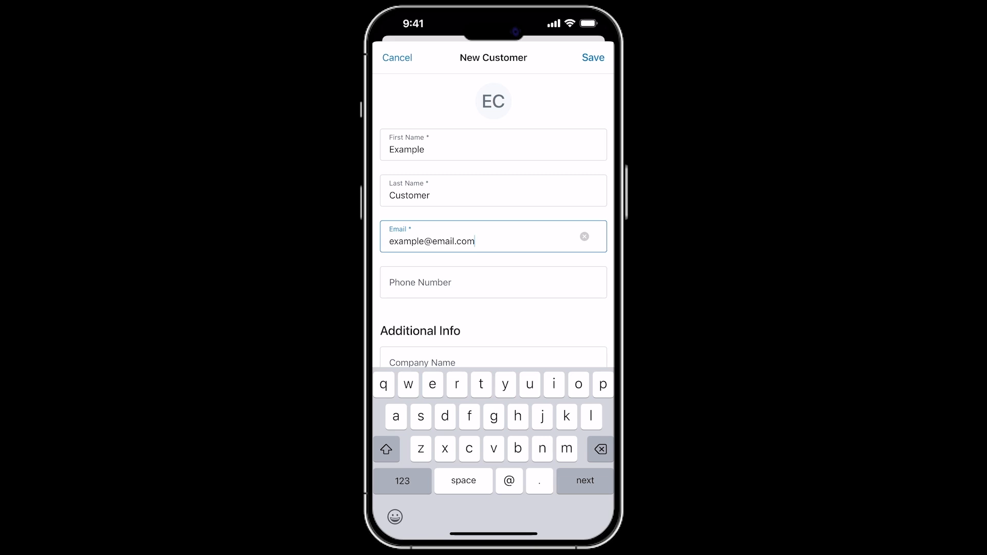
{"action": "left_click", "coordinate": [592, 57]}
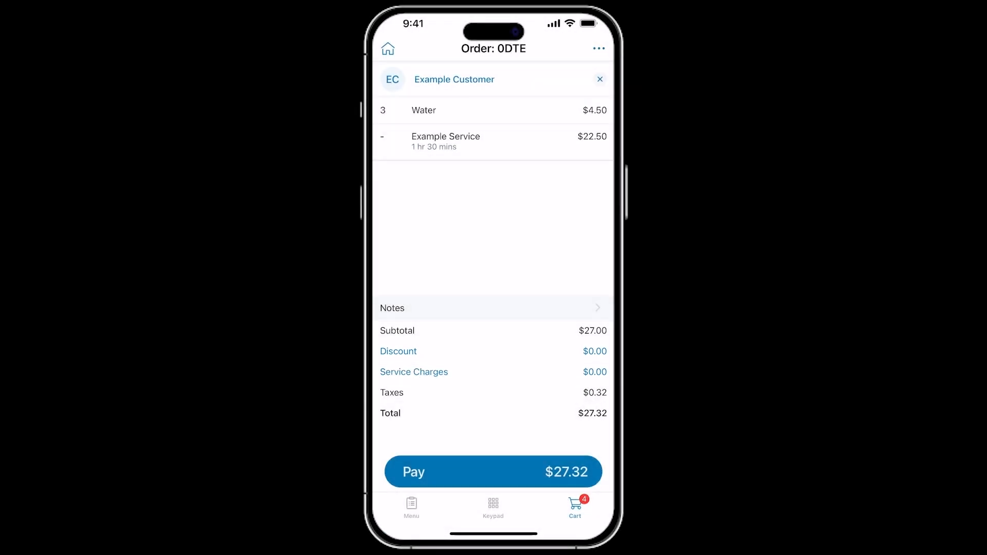
Step: Pay the $27.32 total by Credit/Debit Card and charge the card
{"action": "left_click", "coordinate": [493, 472]}
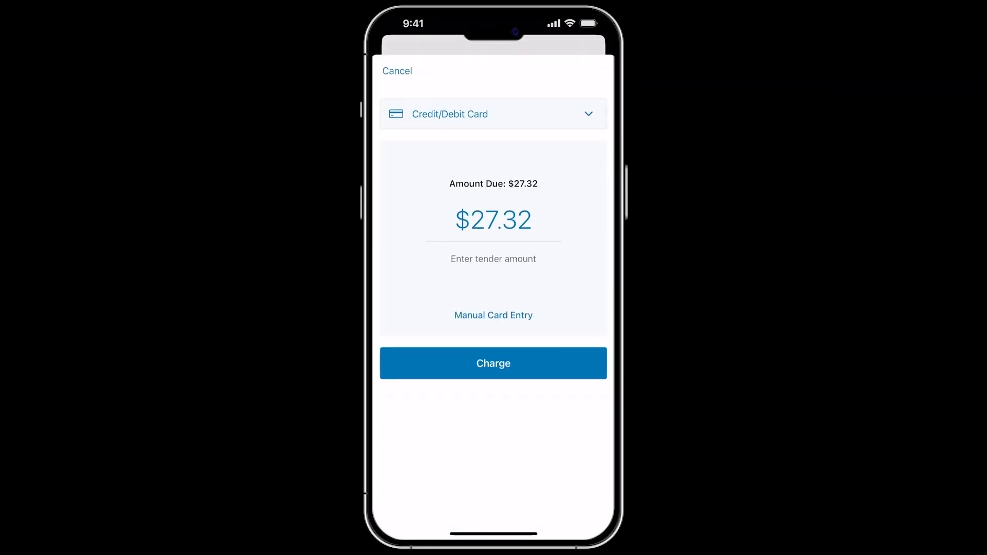
{"action": "left_click", "coordinate": [493, 114]}
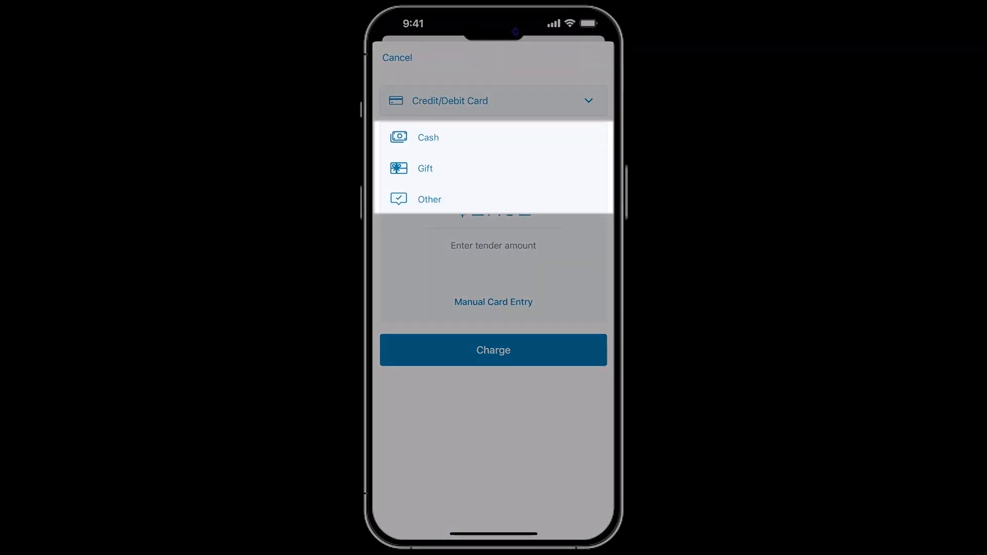
{"action": "left_click", "coordinate": [493, 101]}
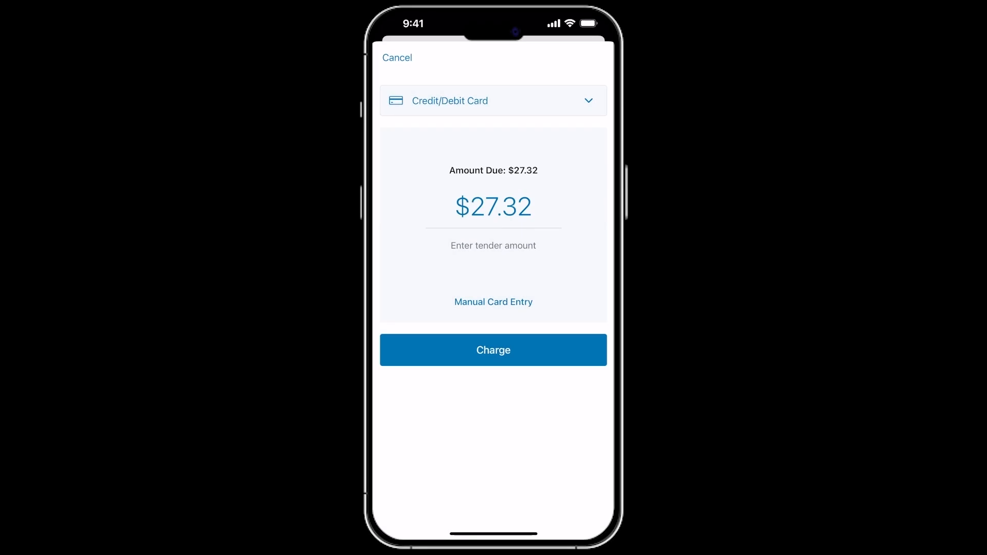
{"action": "left_click", "coordinate": [493, 350]}
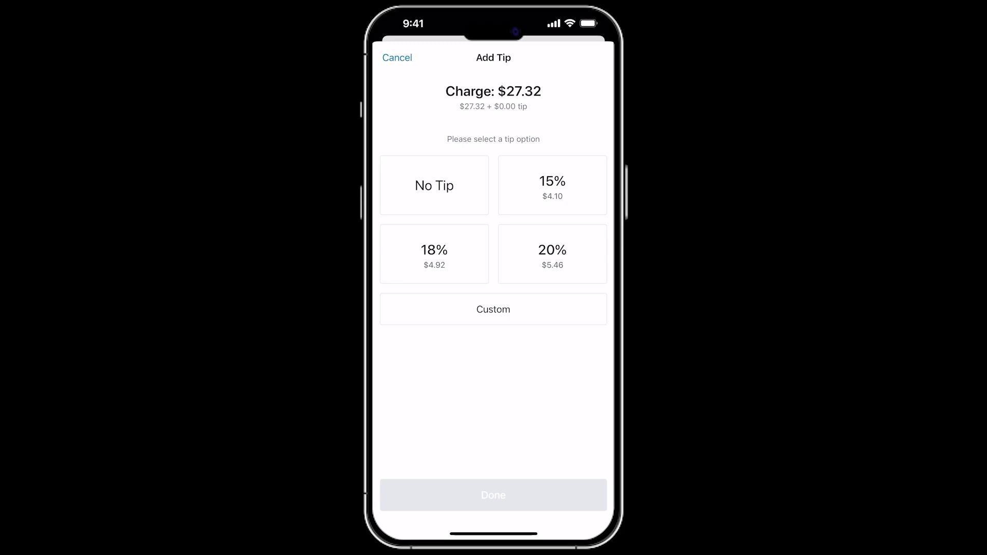
Step: Choose No Tip and confirm the $27.32 payment
{"action": "left_click", "coordinate": [434, 185]}
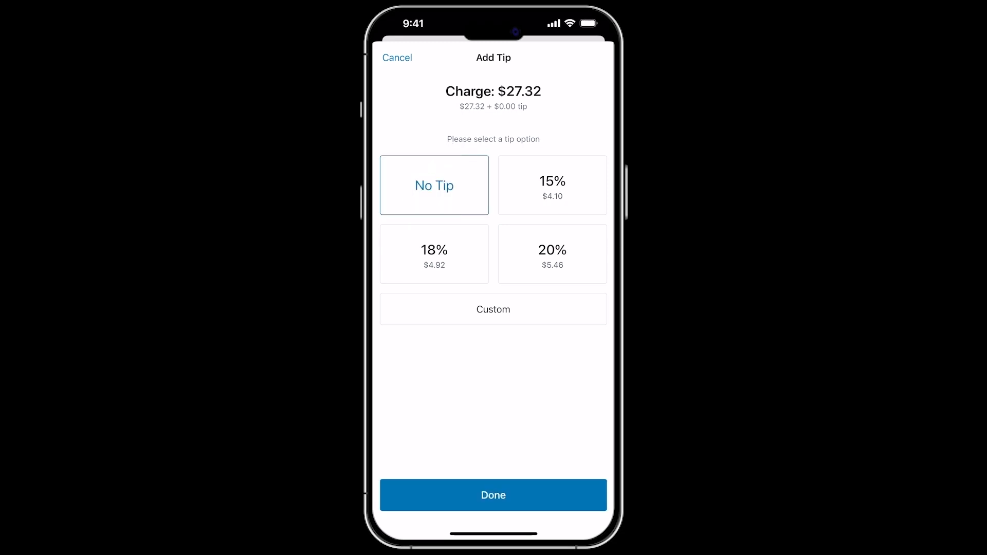
{"action": "left_click", "coordinate": [493, 494]}
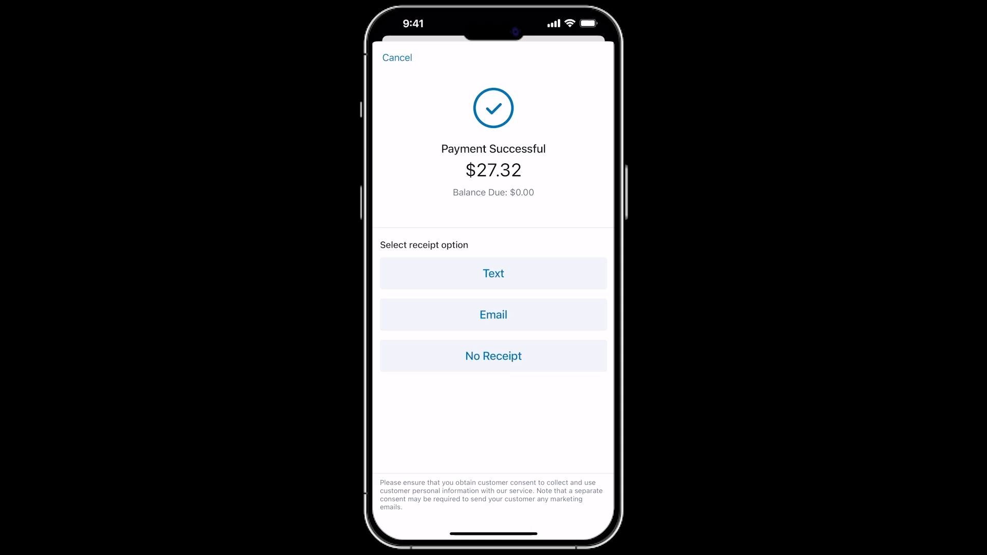
Step: Skip the receipt and return to the home dashboard
{"action": "left_click", "coordinate": [493, 356]}
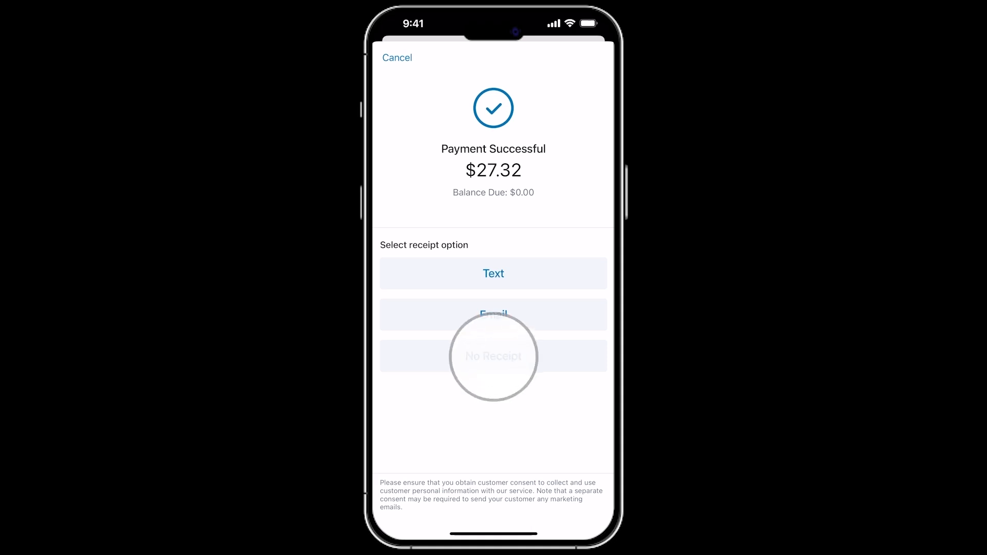
{"action": "left_click", "coordinate": [493, 356]}
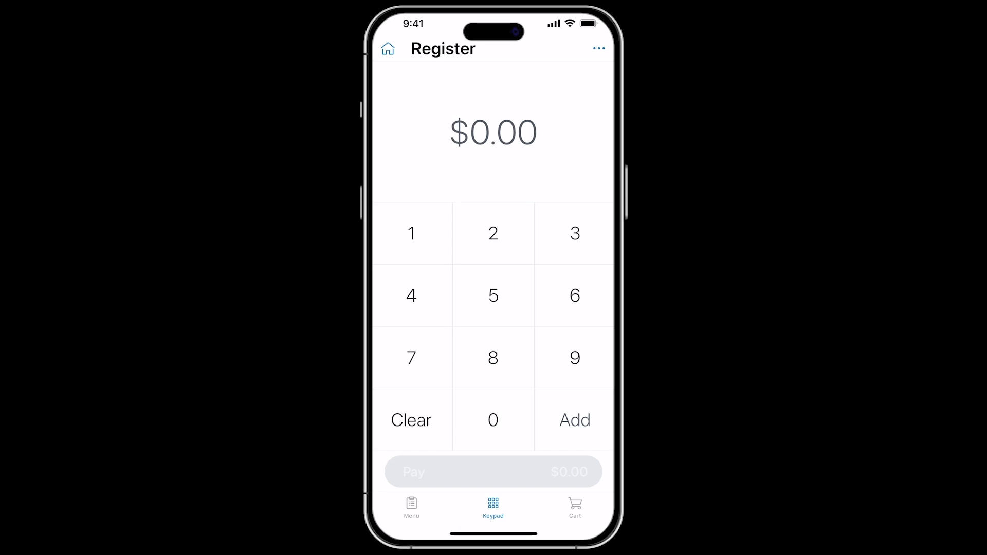
{"action": "left_click", "coordinate": [388, 47]}
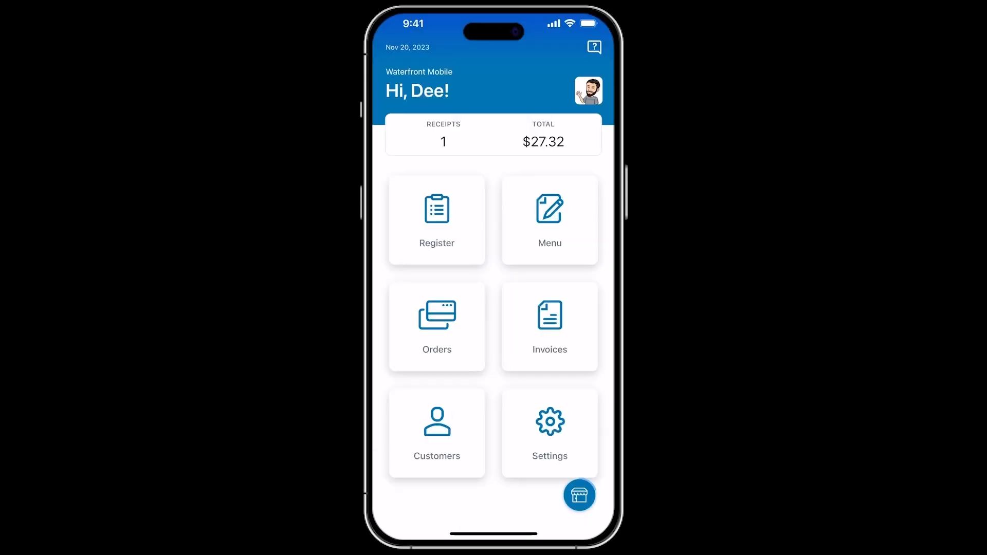
Step: Show the Closed orders list with order 0DTE and open order-number search
{"action": "left_click", "coordinate": [437, 326]}
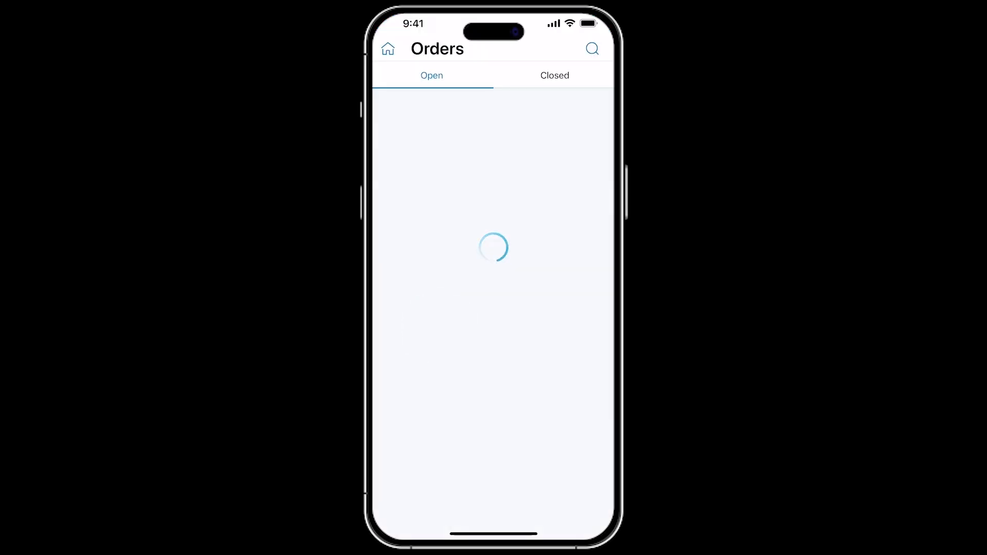
{"action": "left_click", "coordinate": [555, 75]}
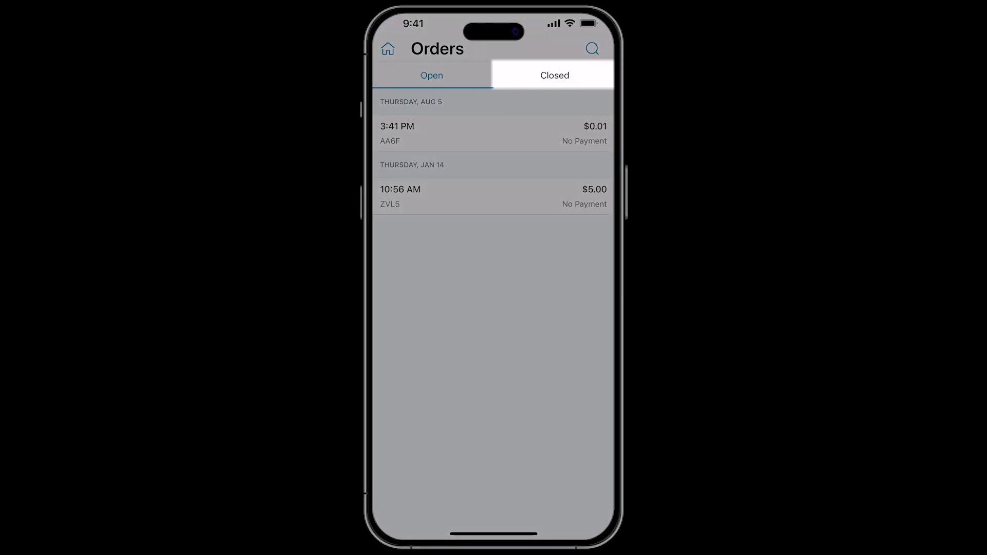
{"action": "left_click", "coordinate": [431, 75]}
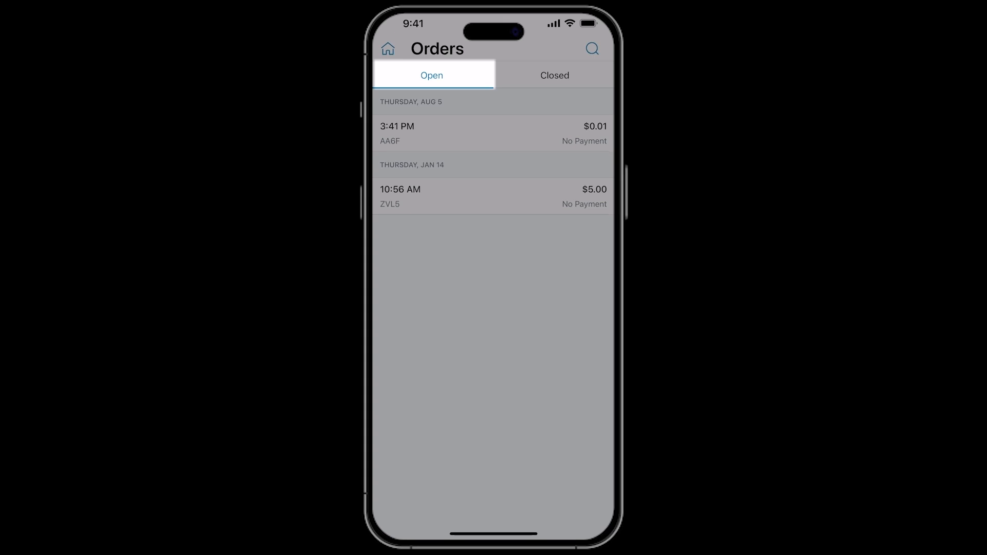
{"action": "left_click", "coordinate": [554, 75]}
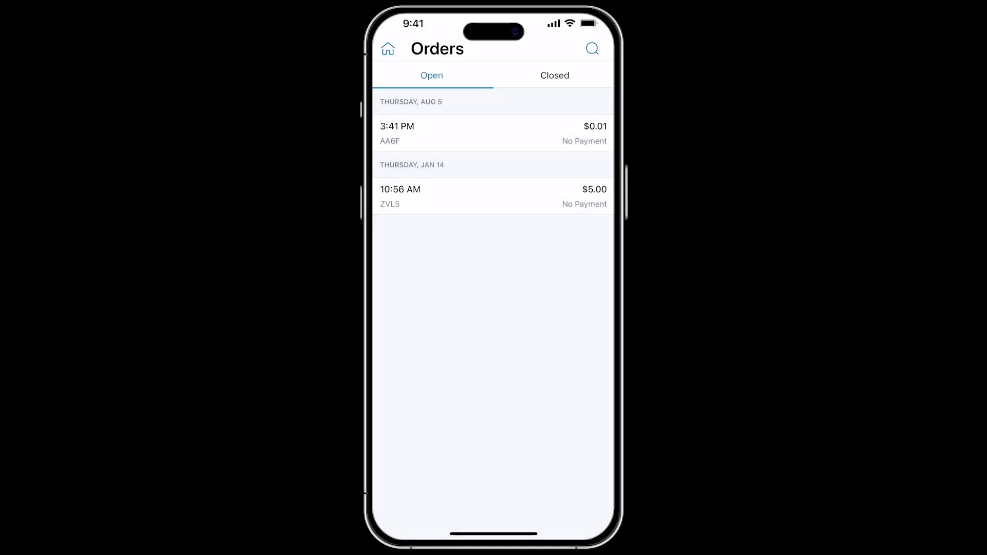
{"action": "left_click", "coordinate": [554, 75]}
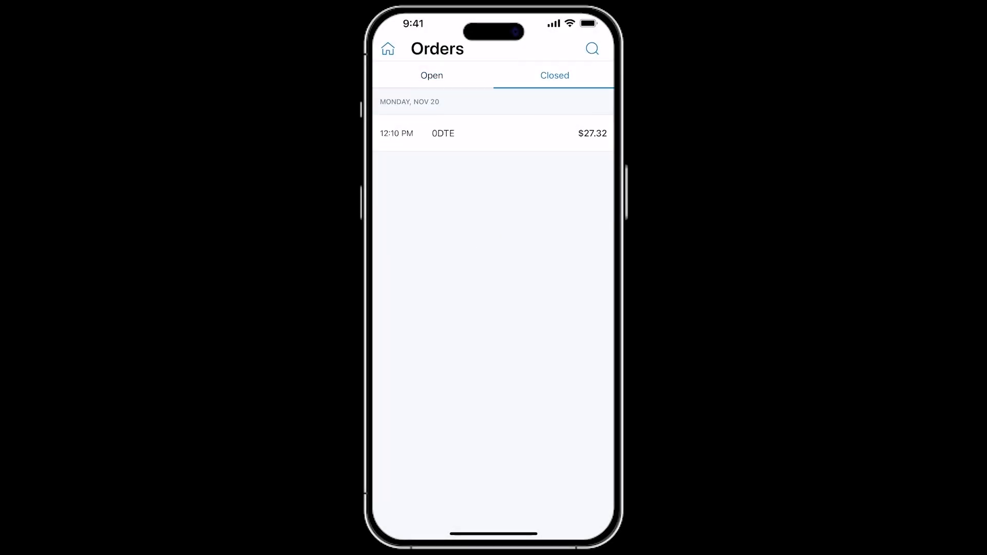
{"action": "left_click", "coordinate": [591, 48]}
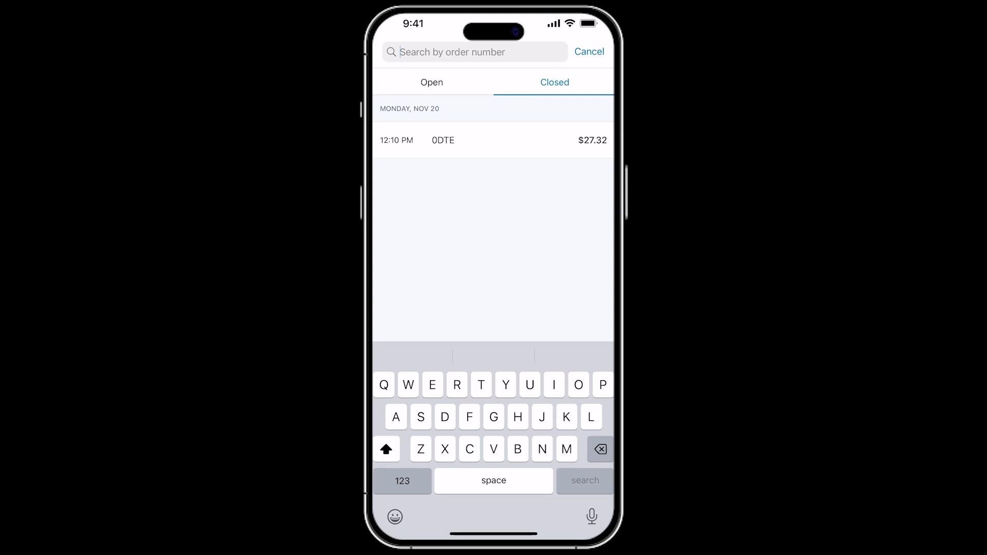
Step: Open closed order 0DTE and start a return showing Water and Example Service
{"action": "left_click", "coordinate": [588, 52]}
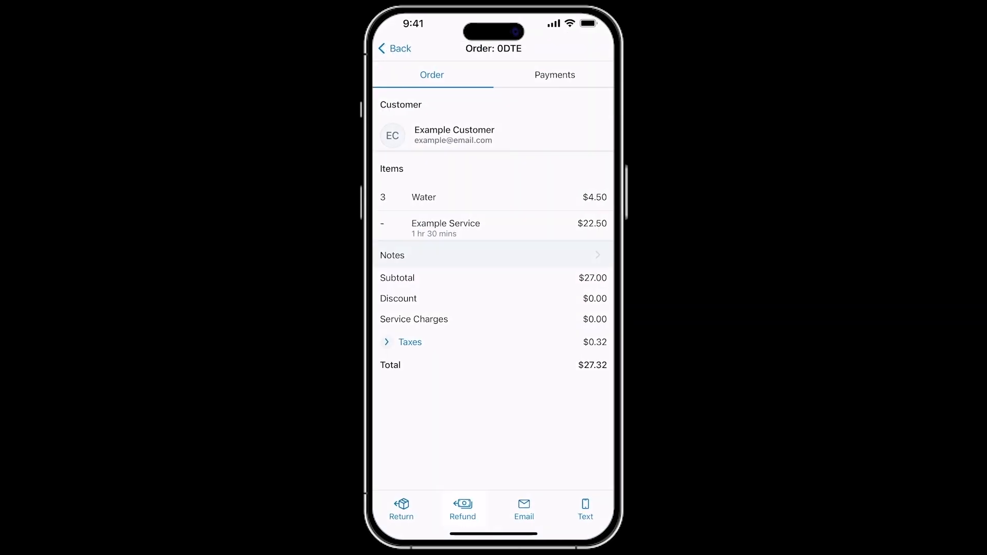
{"action": "left_click", "coordinate": [401, 510]}
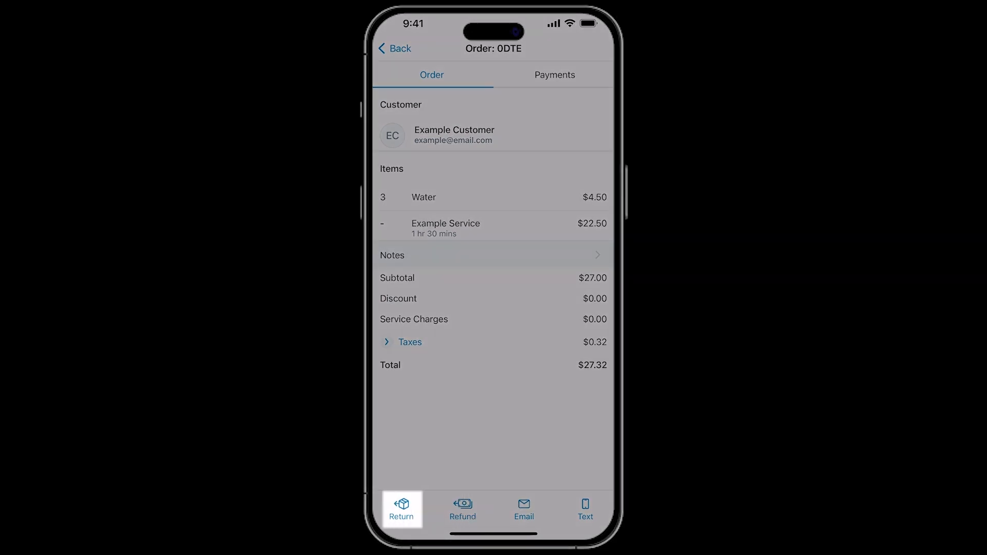
{"action": "left_click", "coordinate": [523, 510]}
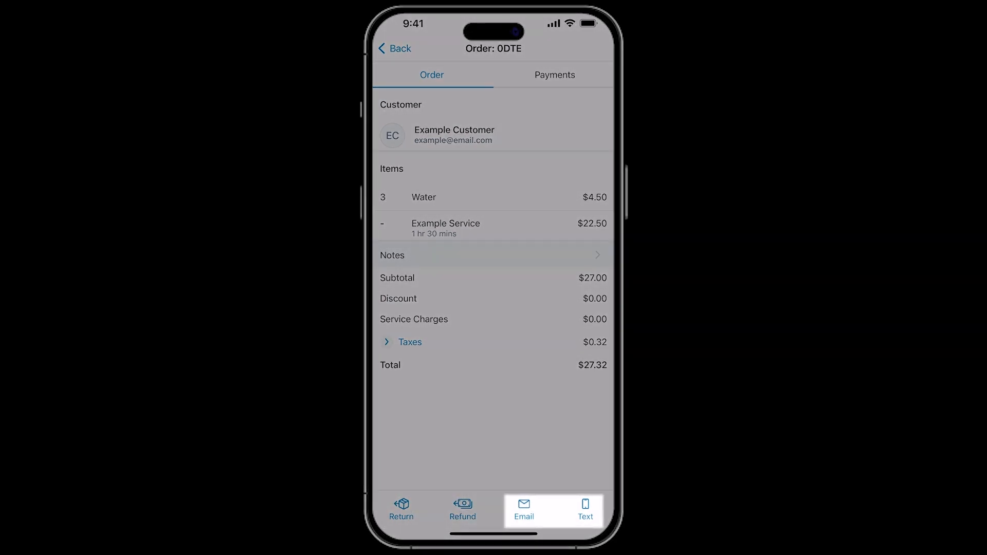
{"action": "left_click", "coordinate": [402, 508]}
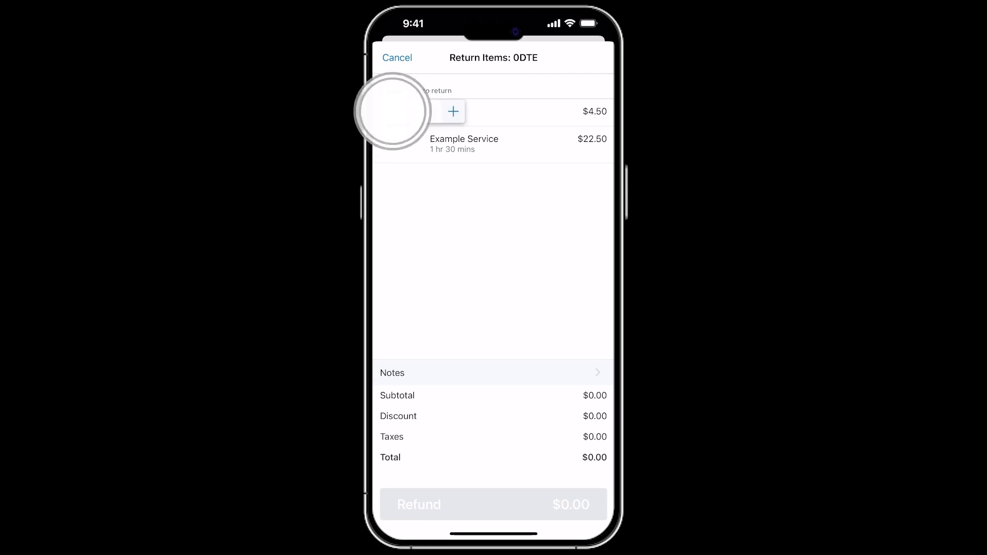
Step: Select one Water and Example Service for return and refund $24.11 to the card
{"action": "left_click", "coordinate": [385, 112]}
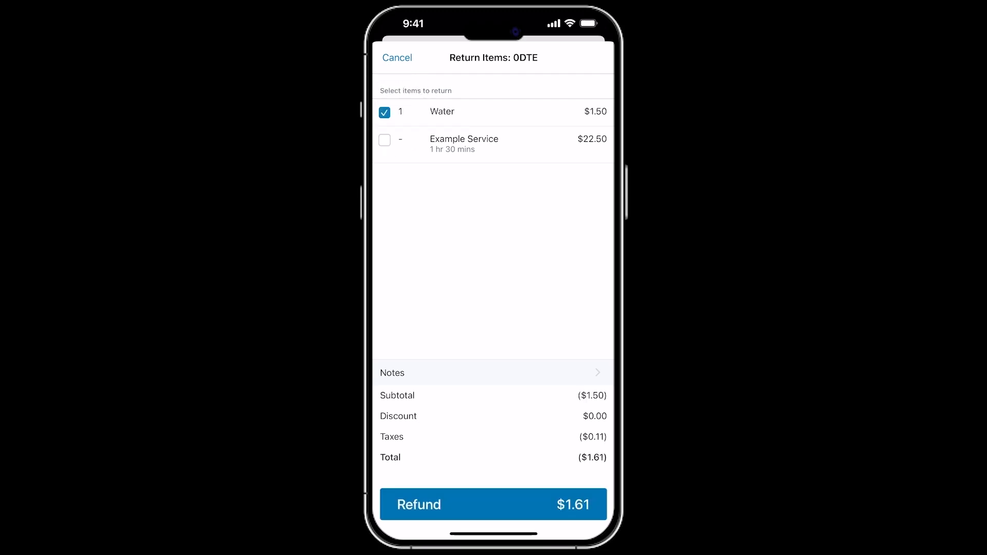
{"action": "left_click", "coordinate": [385, 140]}
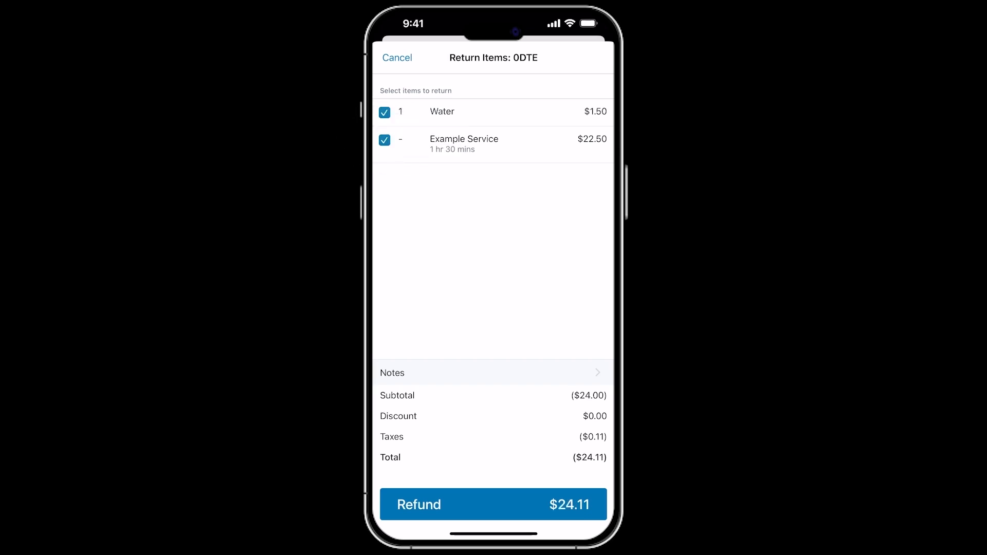
{"action": "left_click", "coordinate": [493, 505]}
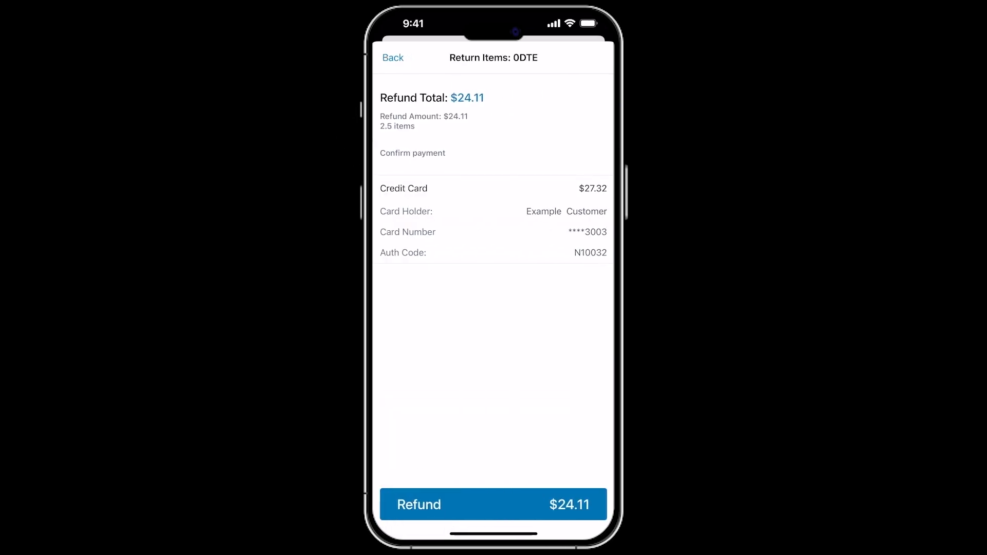
{"action": "left_click", "coordinate": [493, 504]}
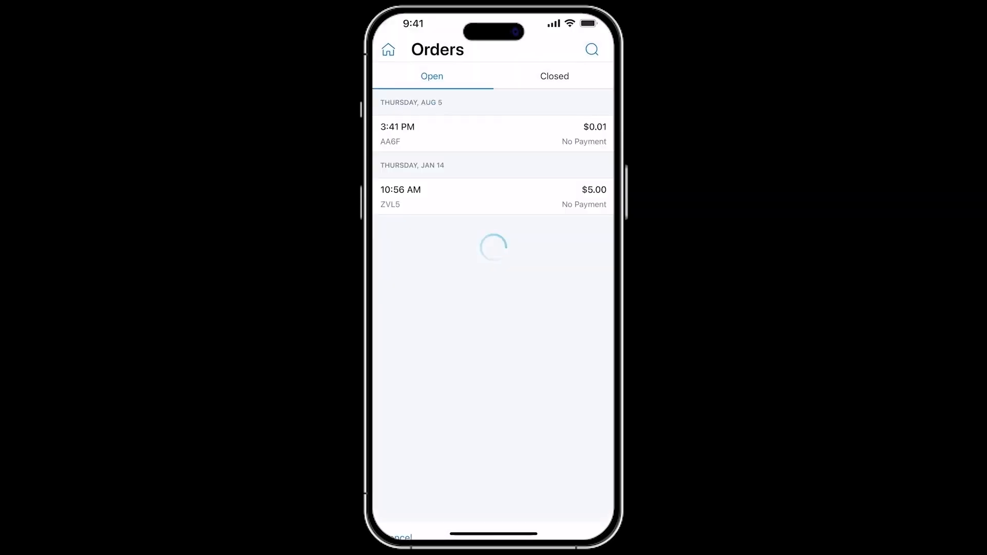
Step: Go home, open the Register, and choose Create Refund from the ••• menu
{"action": "left_click", "coordinate": [388, 50]}
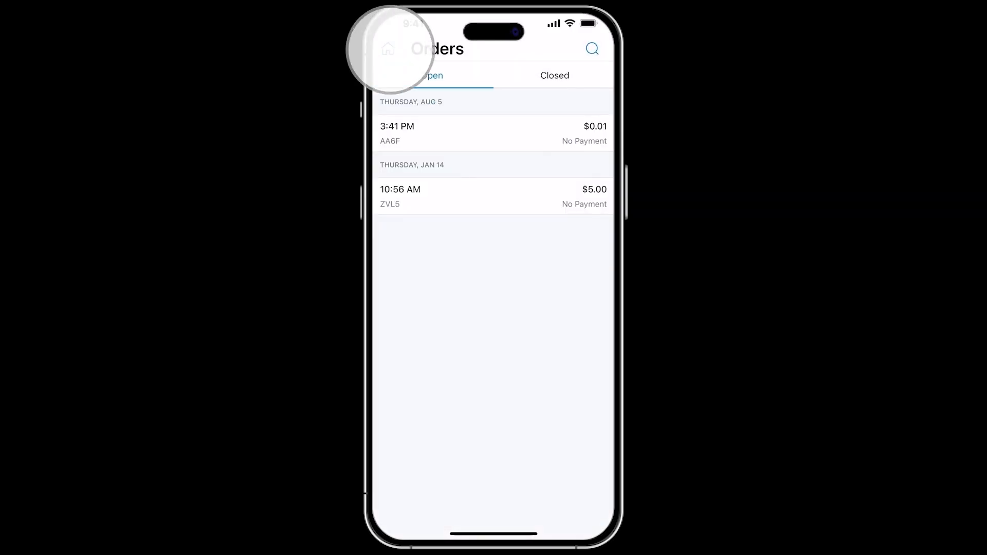
{"action": "left_click", "coordinate": [388, 49]}
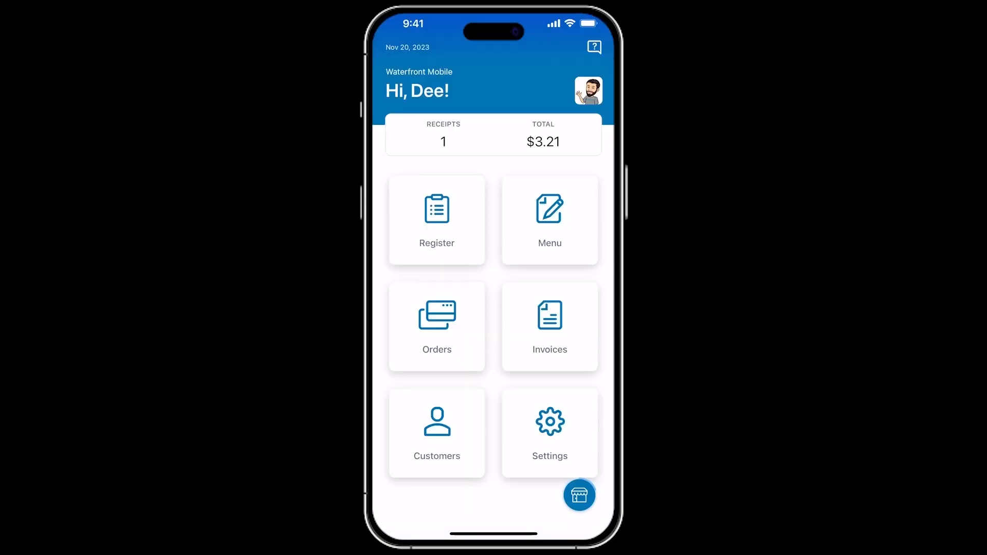
{"action": "left_click", "coordinate": [436, 219]}
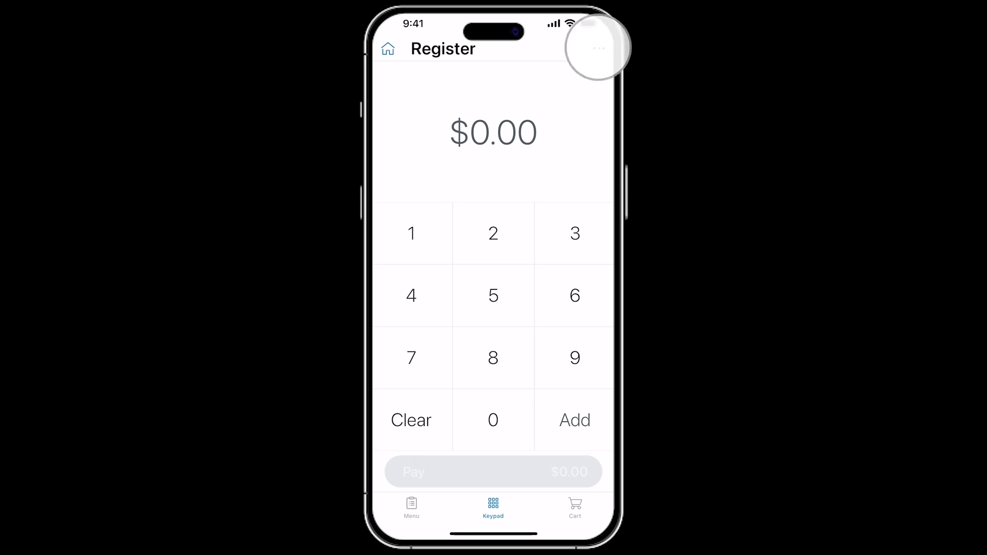
{"action": "left_click", "coordinate": [598, 49]}
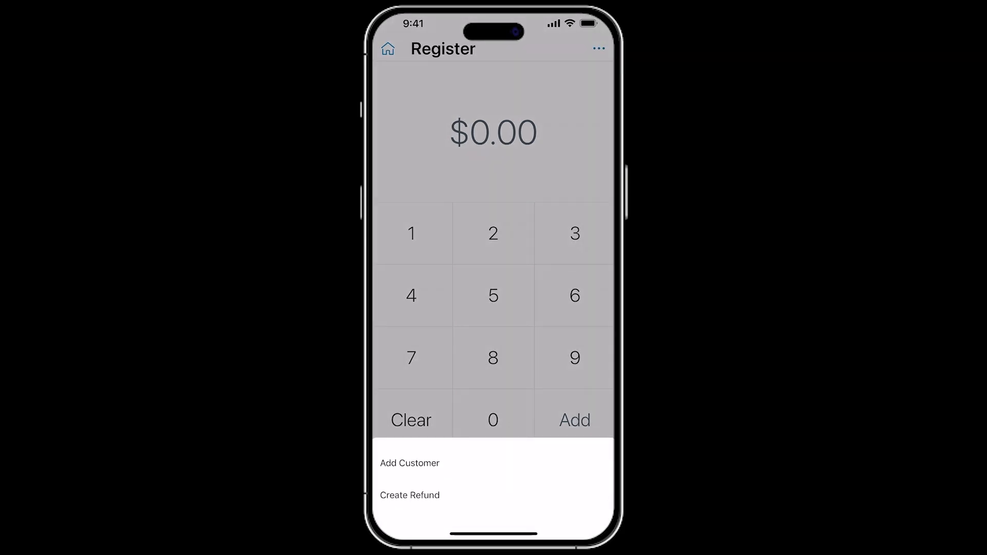
{"action": "left_click", "coordinate": [410, 495]}
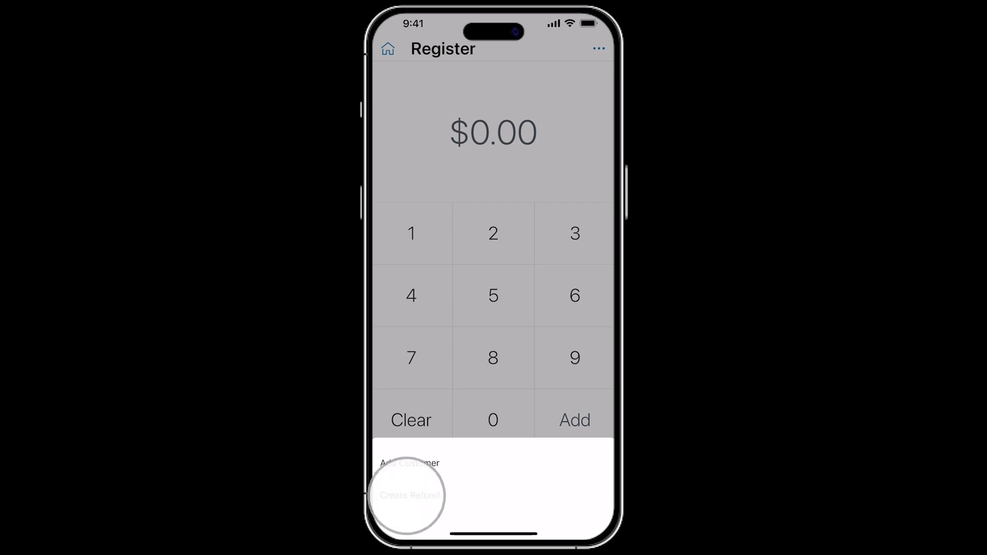
{"action": "left_click", "coordinate": [410, 495]}
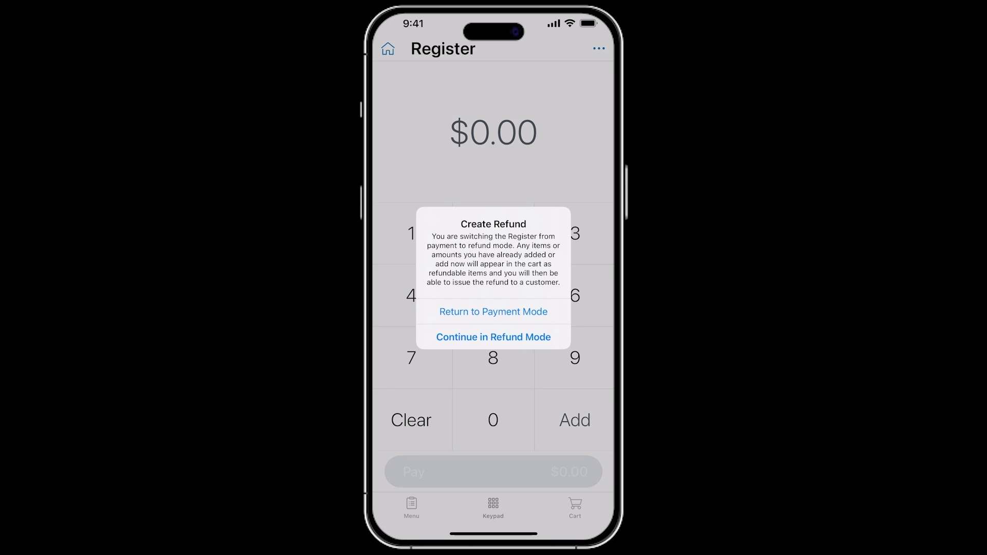
Step: Continue in refund mode and refund a custom $3.00 amount, returning the register to $0.00
{"action": "left_click", "coordinate": [494, 337]}
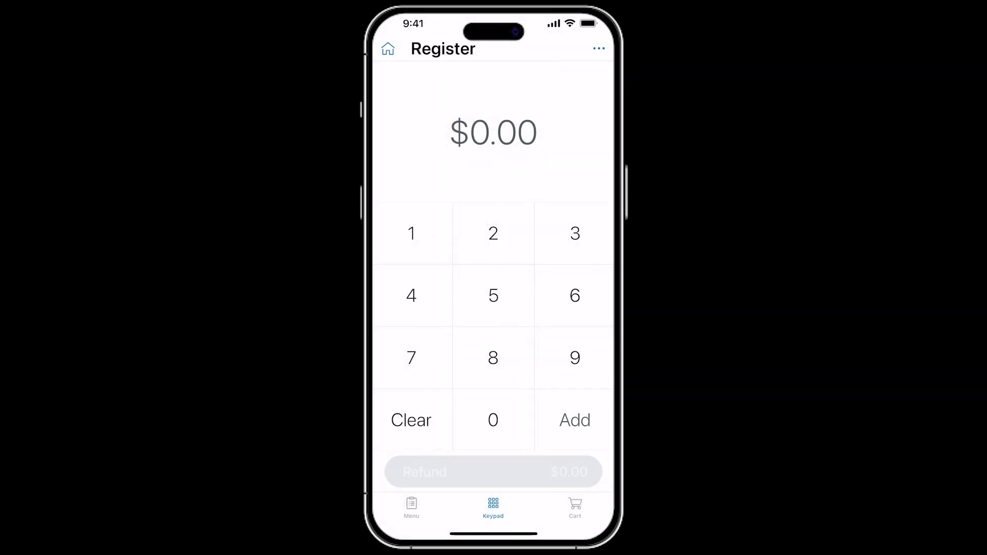
{"action": "left_click", "coordinate": [574, 233]}
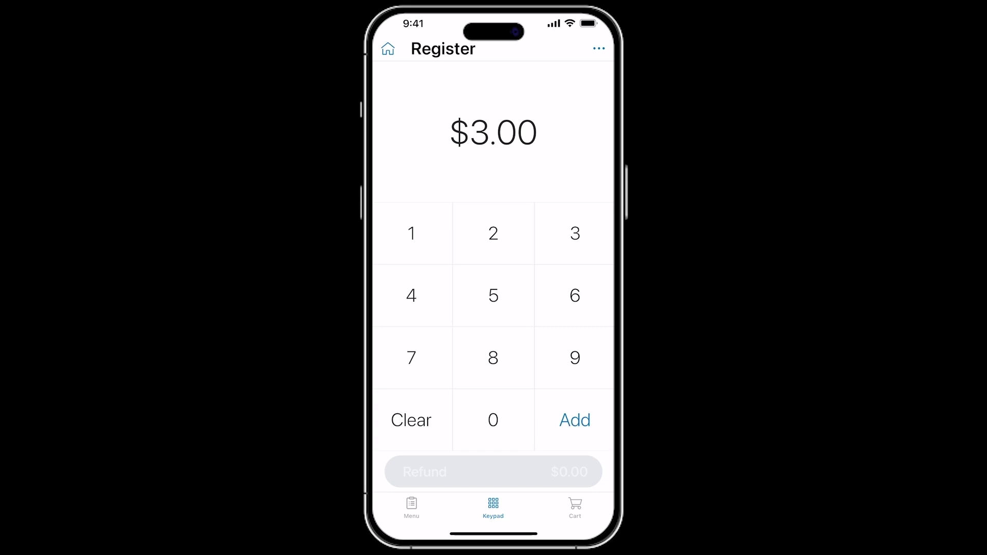
{"action": "left_click", "coordinate": [573, 420]}
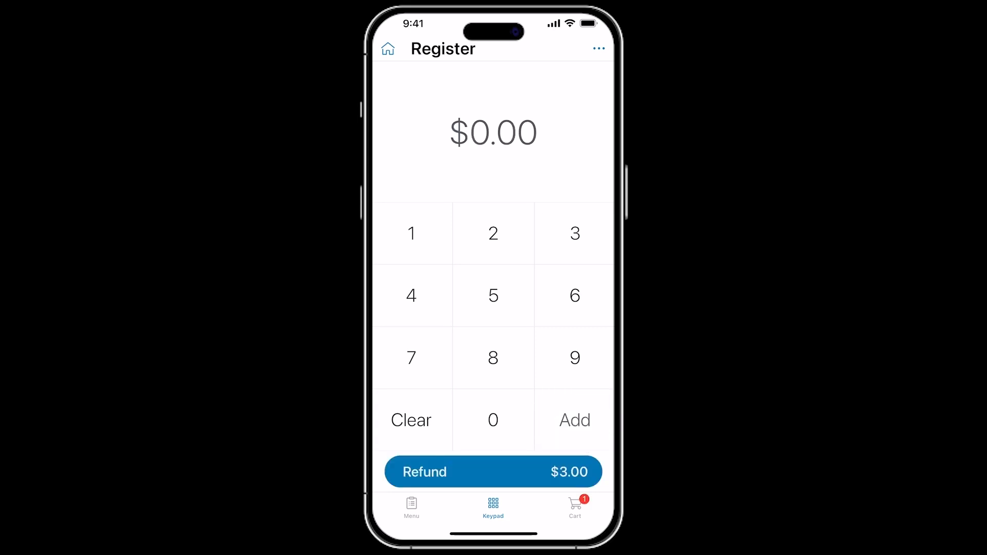
{"action": "left_click", "coordinate": [493, 472]}
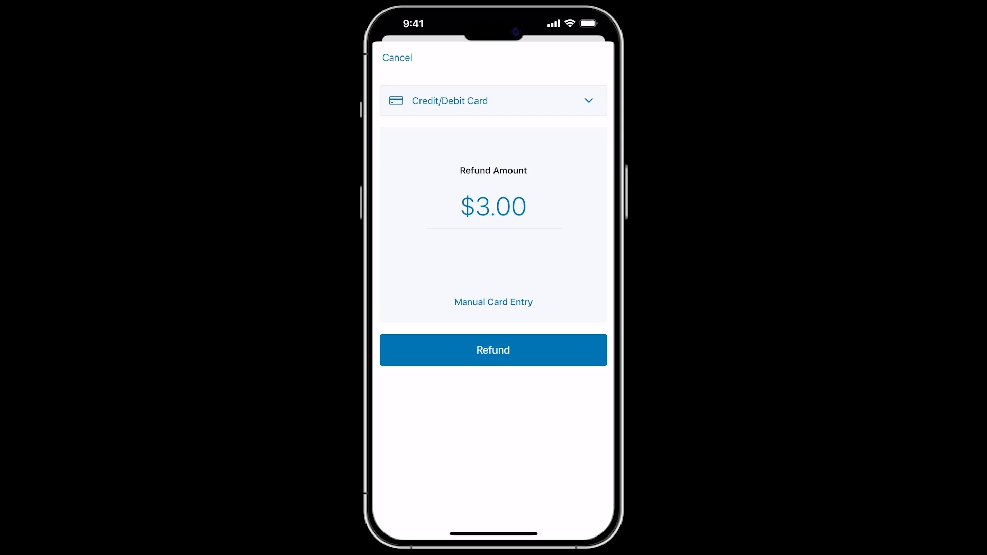
{"action": "left_click", "coordinate": [493, 350]}
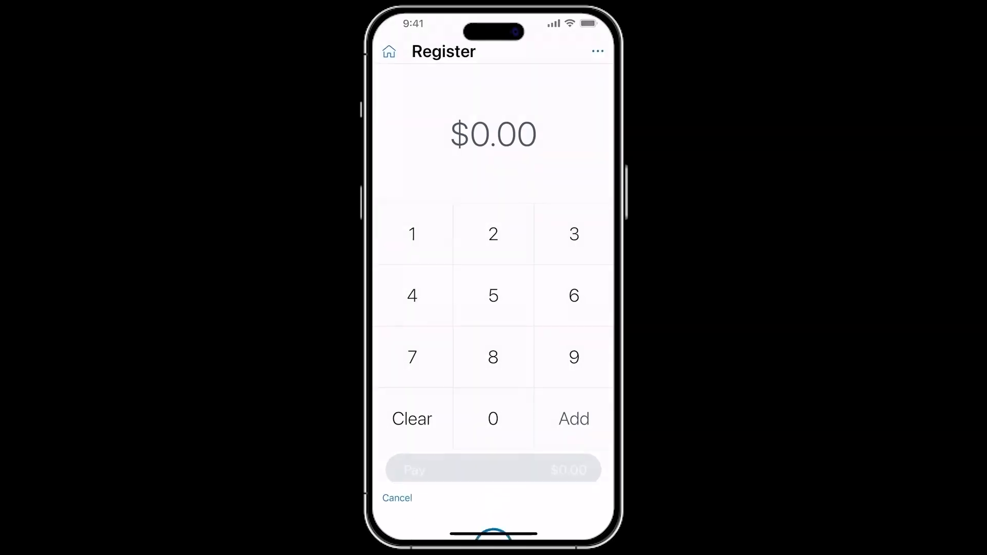
{"action": "left_click", "coordinate": [389, 51]}
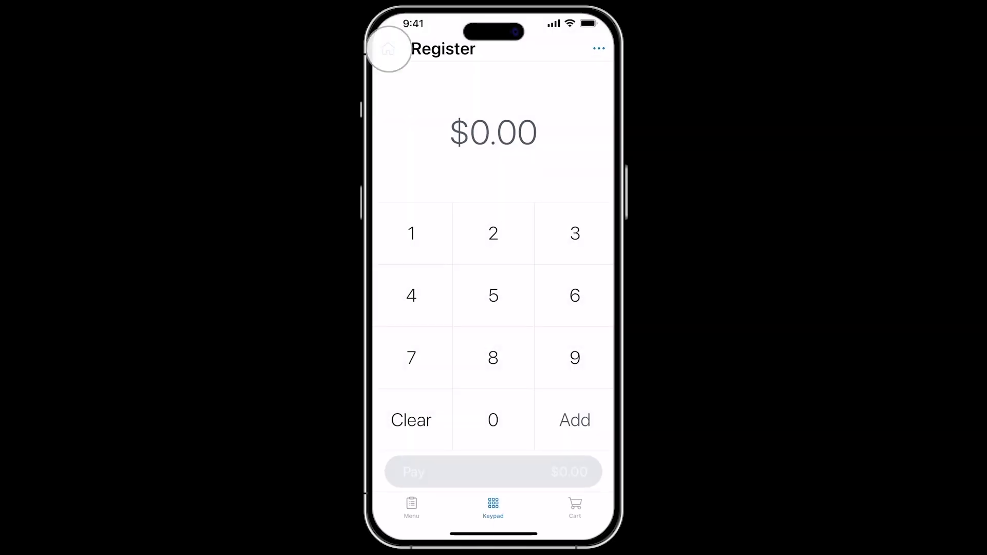
Step: Leave the register and open the talech help centre's 'How can we help you?' search
{"action": "left_click", "coordinate": [388, 49]}
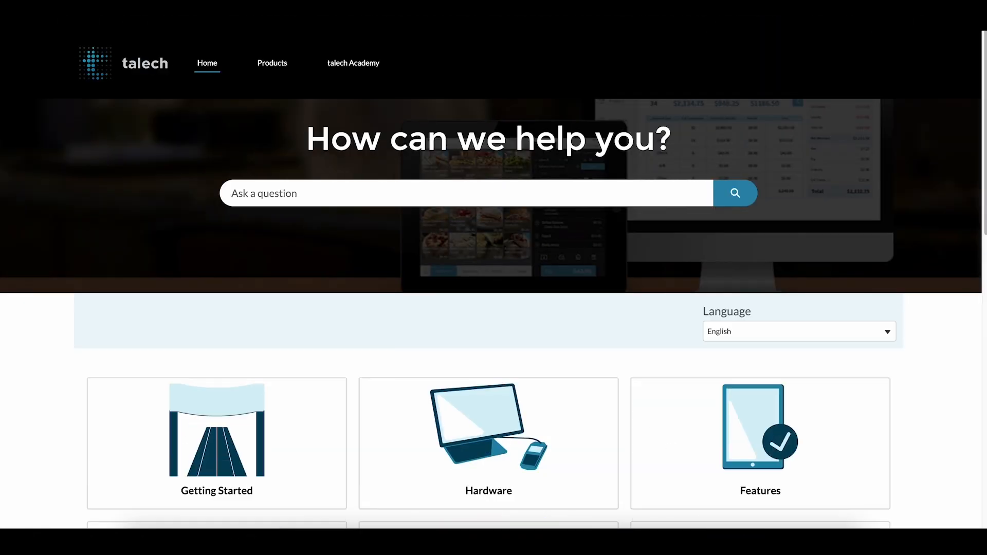
{"action": "left_click", "coordinate": [466, 194]}
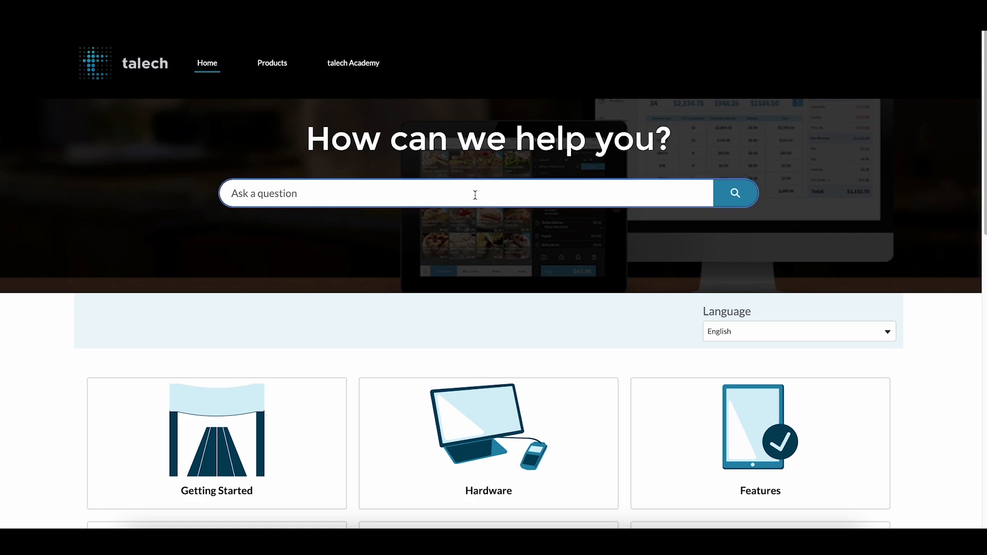